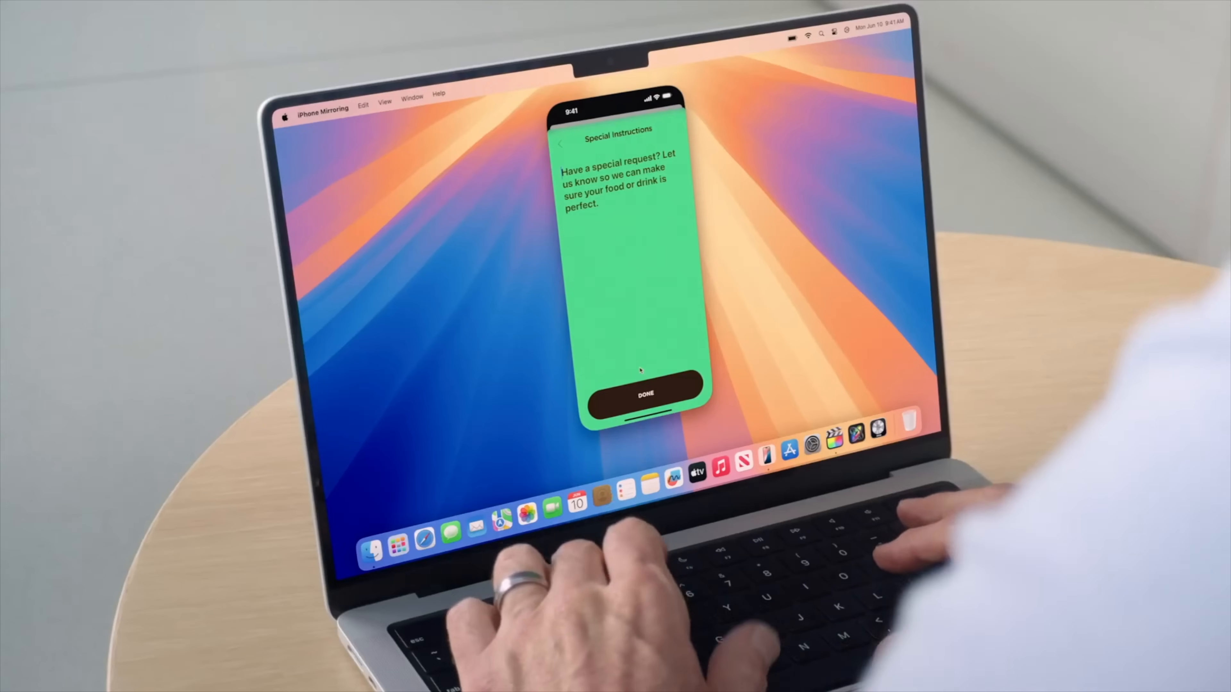
Enter 'Extra ice, please' as the coffee order's special instructions, then launch the Duolingo lesson from its reminder
type("Extra ice")
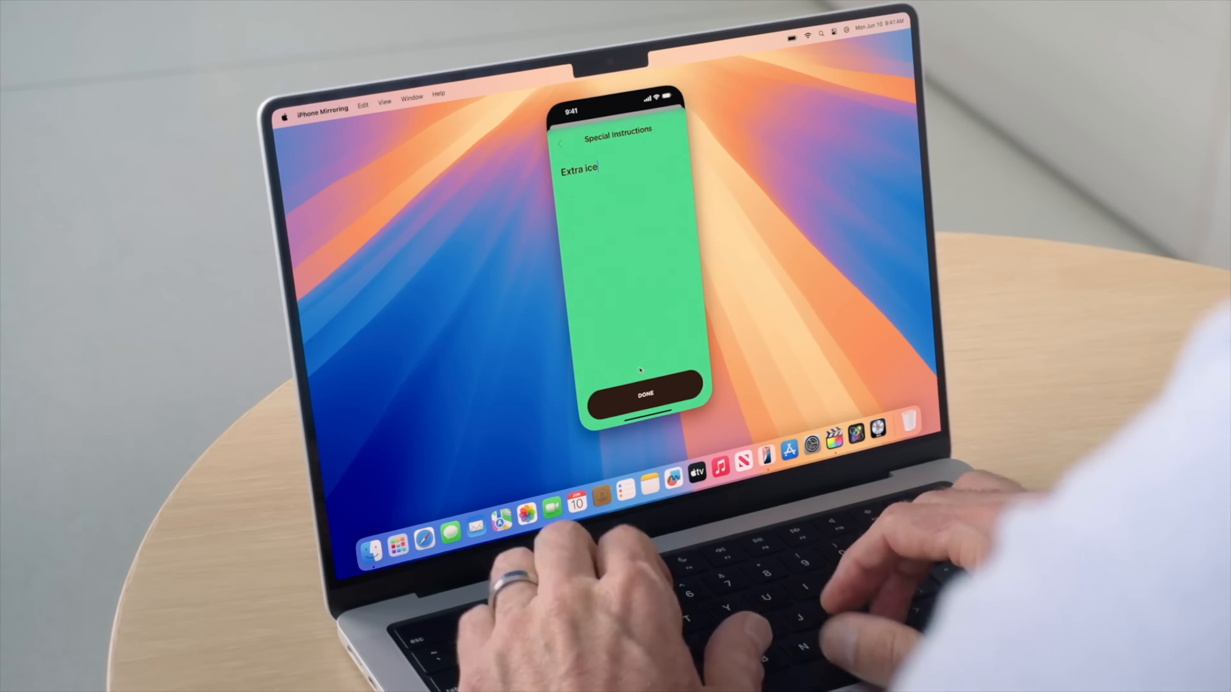
type(", please")
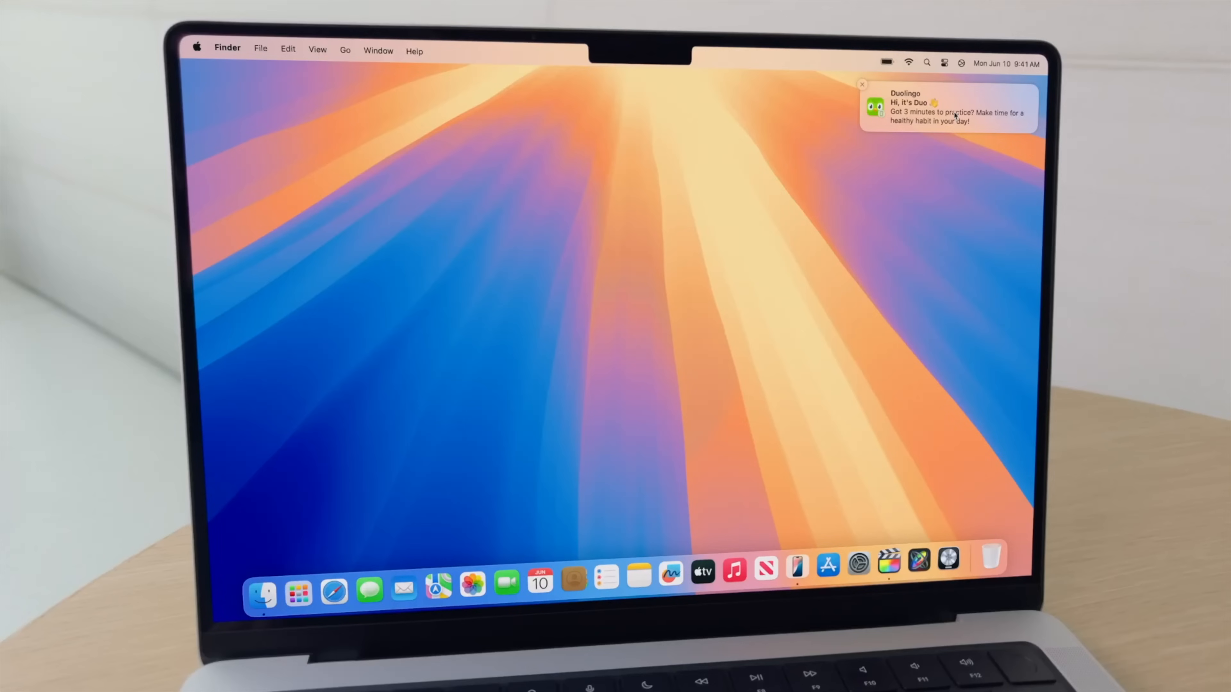
left_click(947, 108)
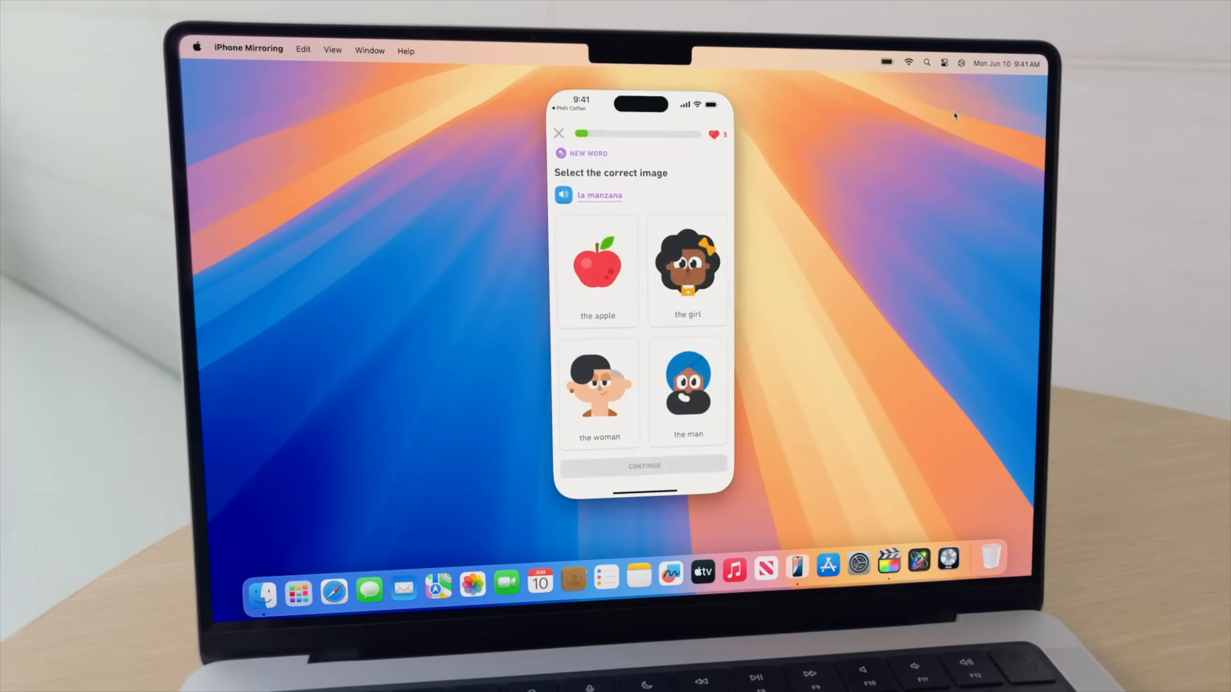